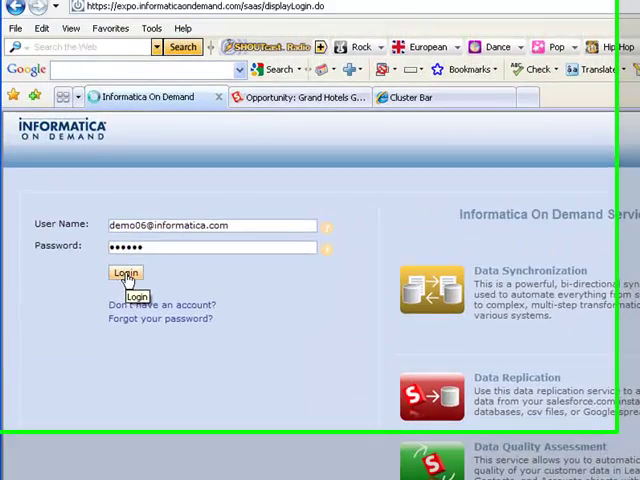
# Step: Log in and go to the Data Replication task list under Data Services
pyautogui.click(125, 272)
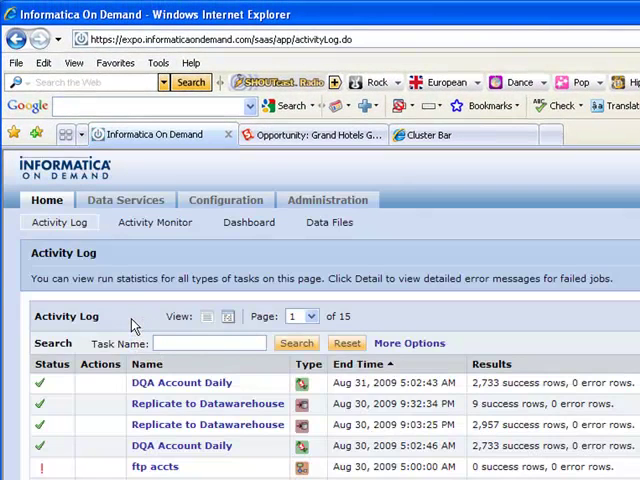
pyautogui.click(125, 200)
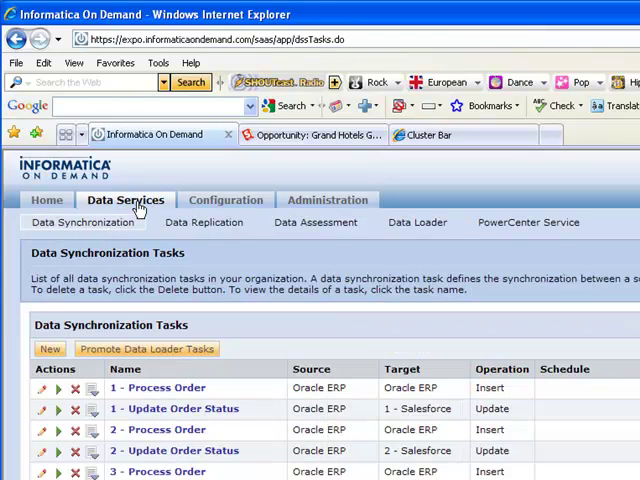
pyautogui.click(203, 222)
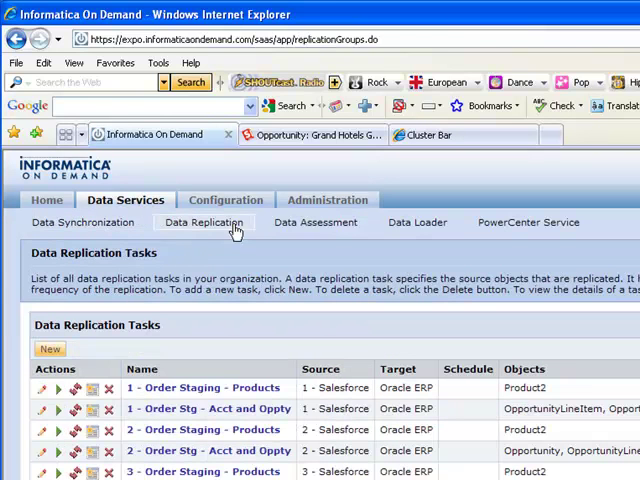
pyautogui.moveTo(278, 274)
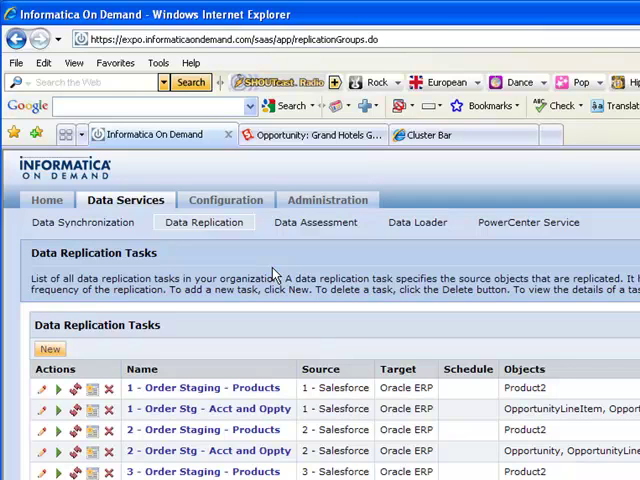
# Step: Create replication task 'SFDC to DW orders' with 1 - Salesforce as source connection
pyautogui.click(49, 348)
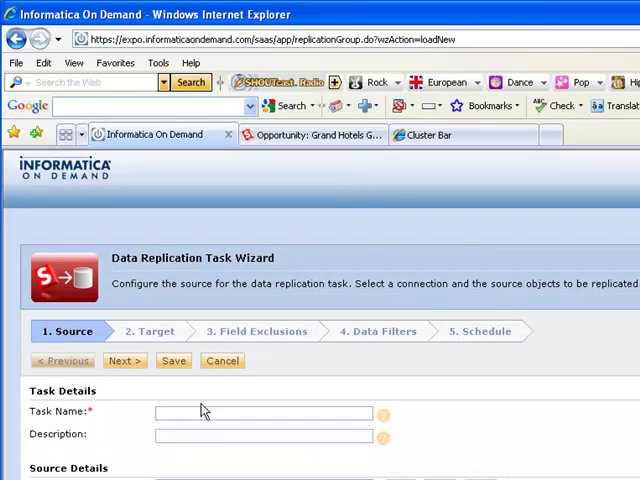
pyautogui.write('SFDC to DW orders')
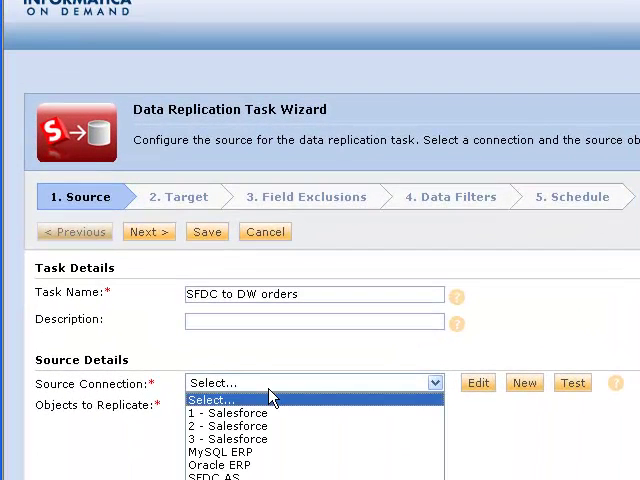
pyautogui.click(235, 410)
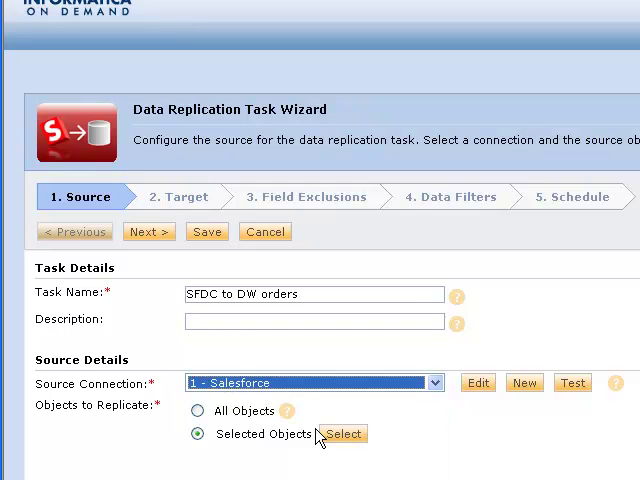
# Step: Choose Account, Opportunity, OpportunityLineItem, Pricebook2, PricebookEntry and Product2 as replicated objects
pyautogui.click(343, 435)
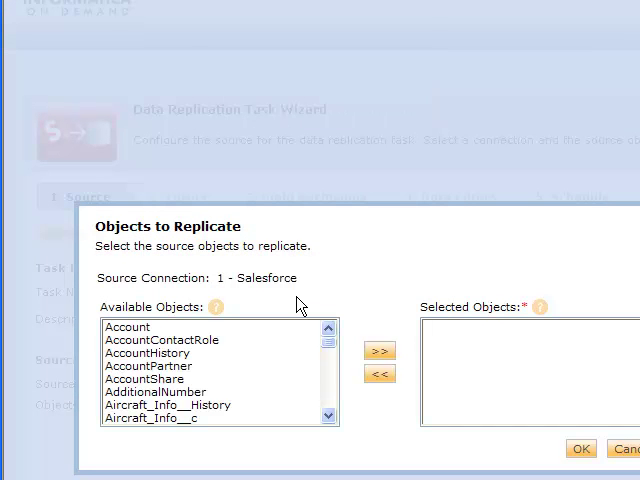
pyautogui.scroll(-3)
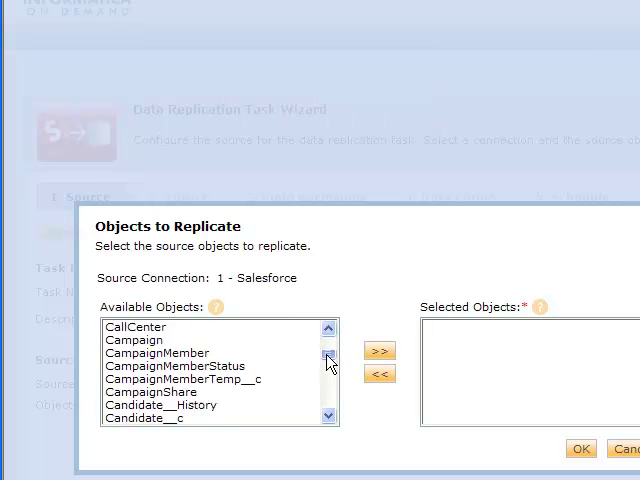
pyautogui.scroll(-3)
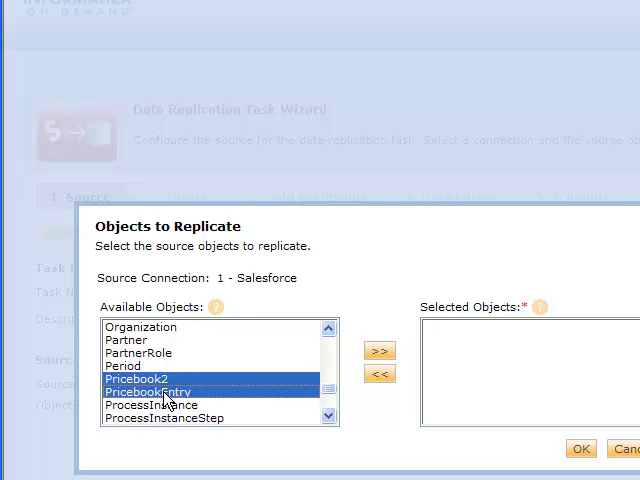
pyautogui.click(330, 415)
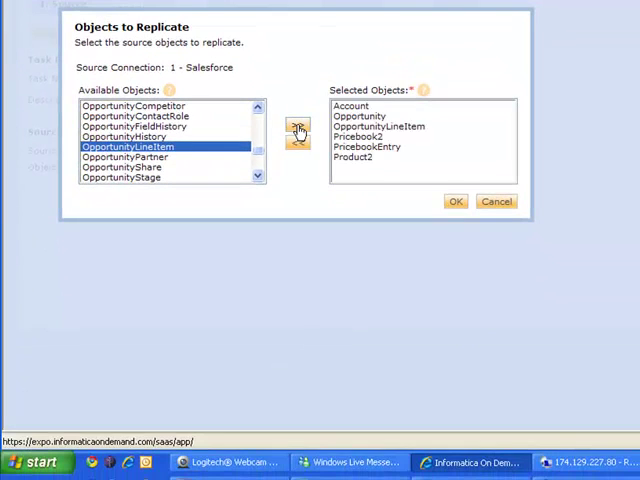
pyautogui.click(455, 201)
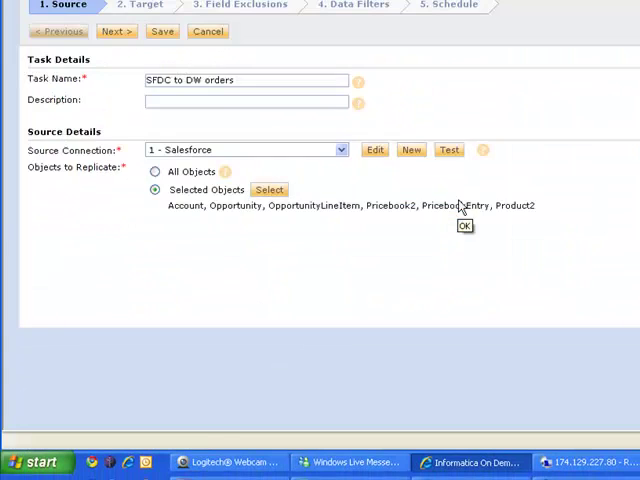
pyautogui.click(464, 225)
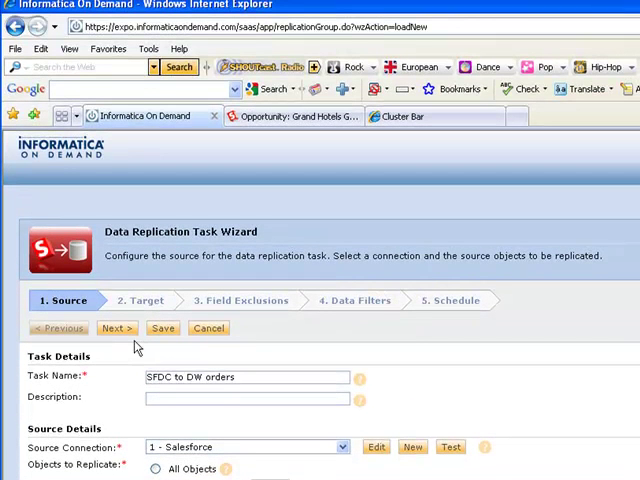
# Step: On the Target step, set target prefix DWw_ with the Oracle ERP connection
pyautogui.click(116, 327)
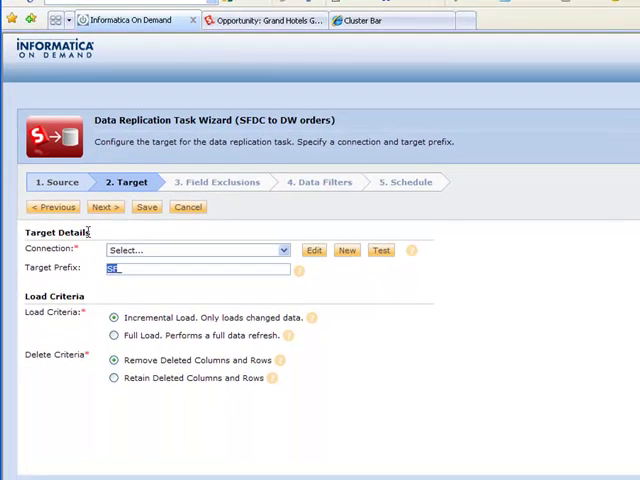
pyautogui.write('SW_')
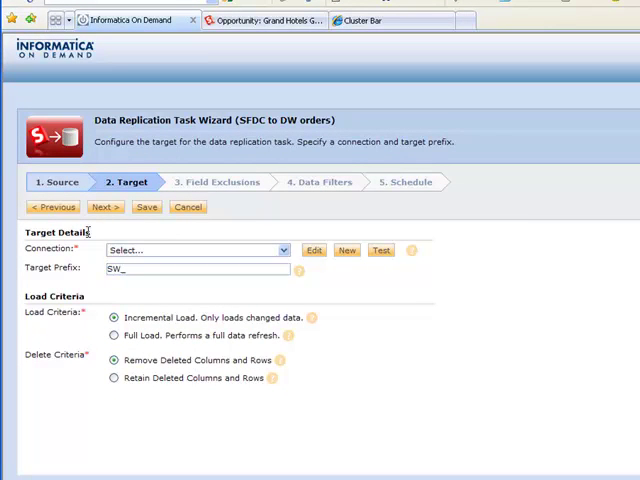
pyautogui.write('DWw_')
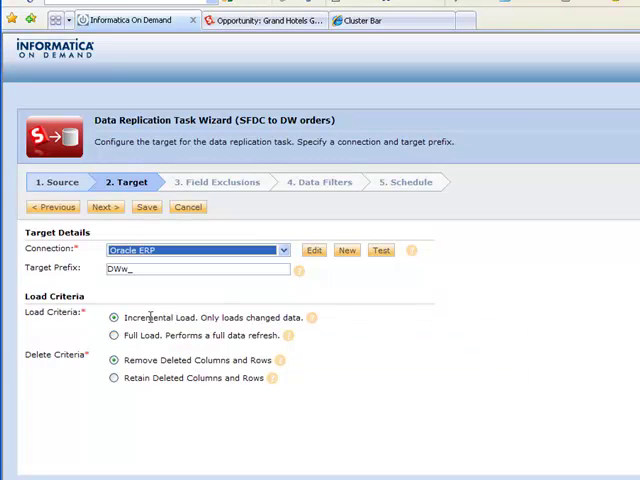
pyautogui.moveTo(205, 334)
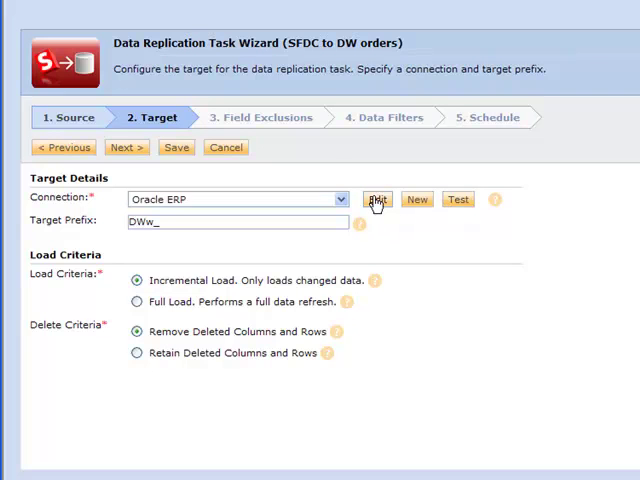
pyautogui.click(378, 199)
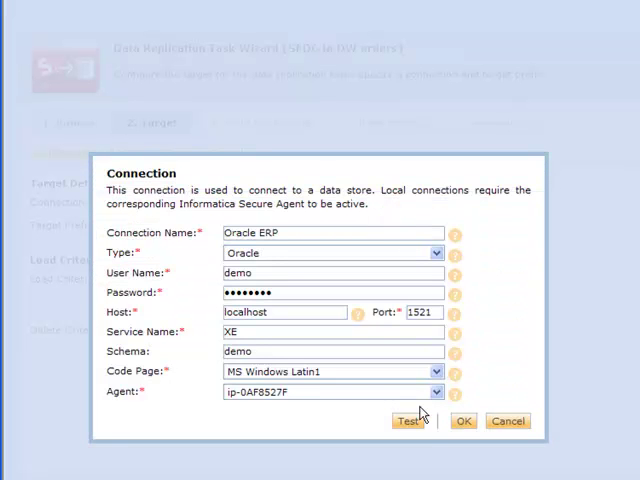
pyautogui.click(409, 421)
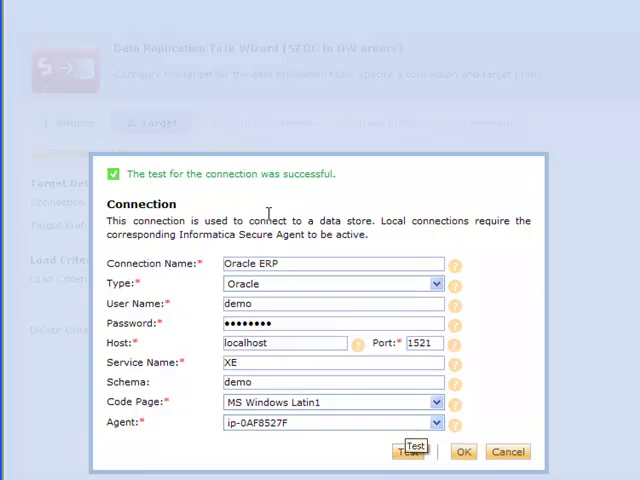
pyautogui.moveTo(282, 360)
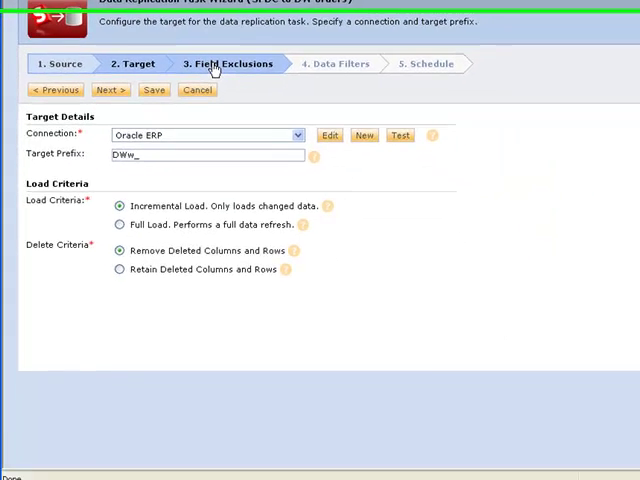
# Step: Review Exclude Fields on the Field Exclusions step, leaving all fields included
pyautogui.click(232, 62)
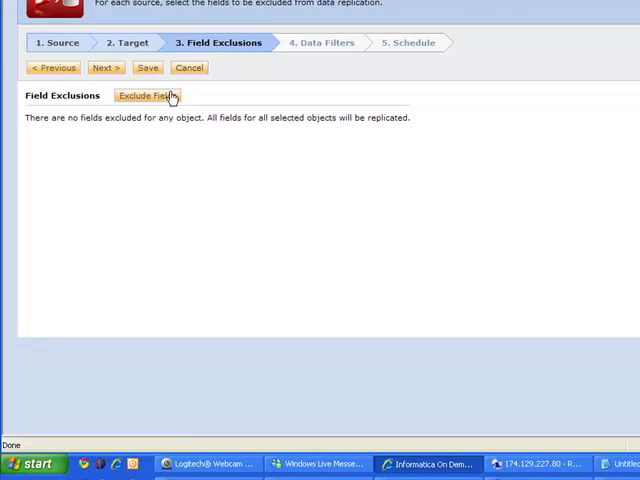
pyautogui.click(150, 95)
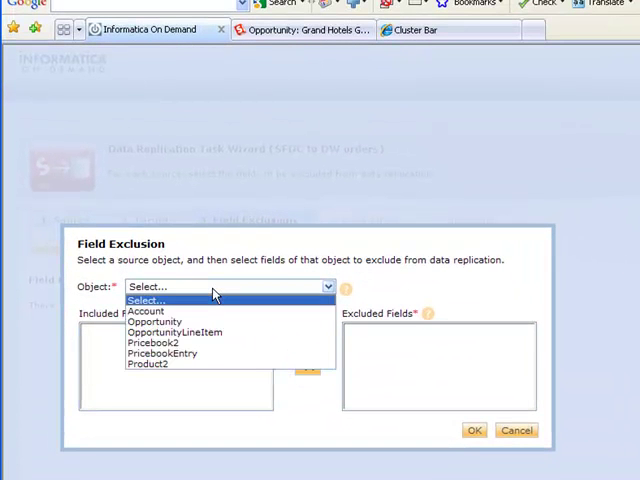
pyautogui.click(145, 311)
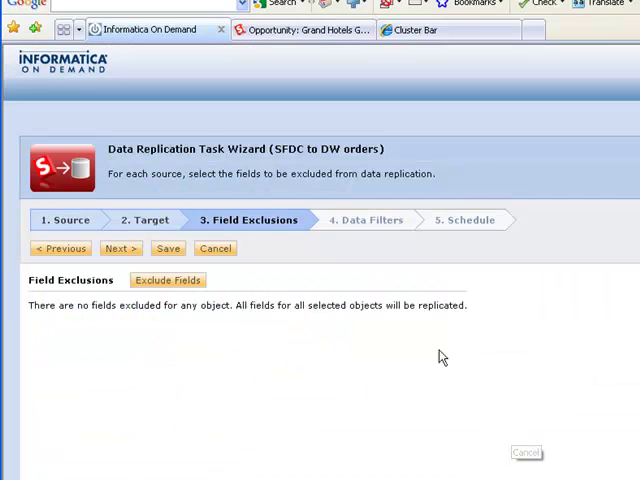
pyautogui.click(119, 248)
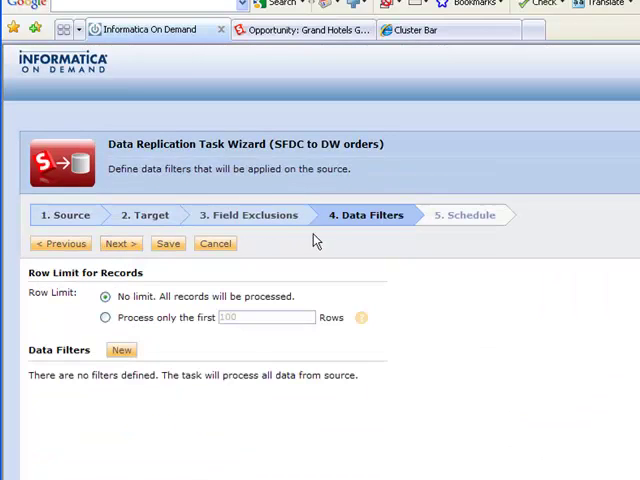
pyautogui.moveTo(376, 220)
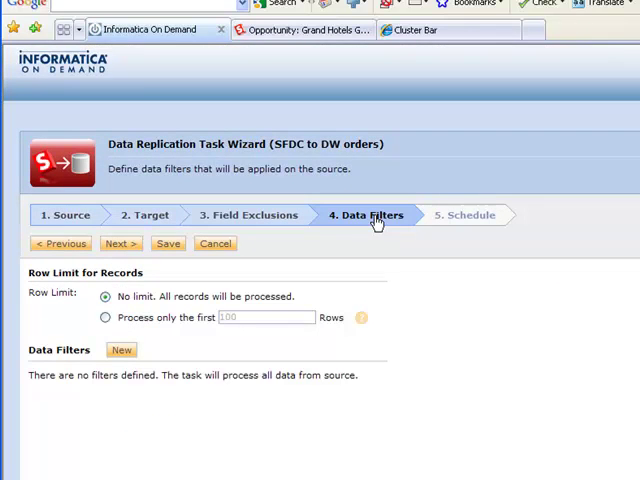
pyautogui.click(121, 350)
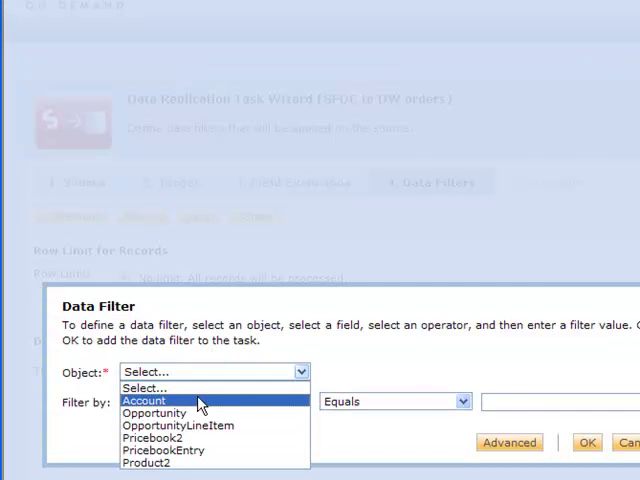
pyautogui.click(145, 400)
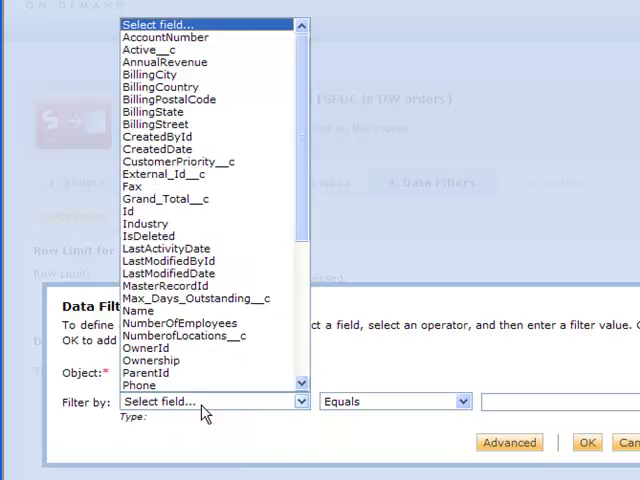
pyautogui.click(150, 123)
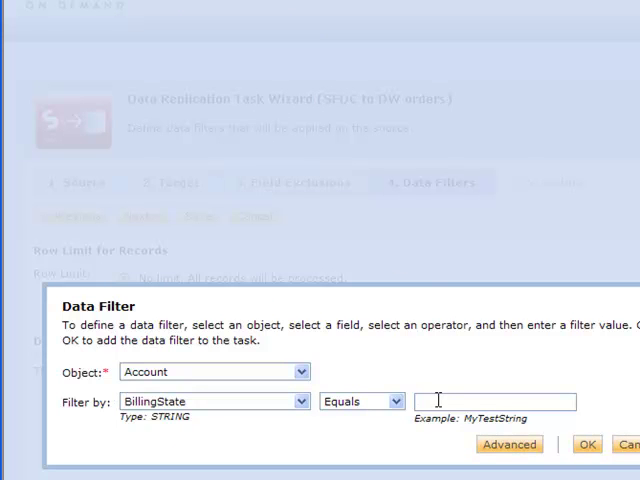
pyautogui.write('TX')
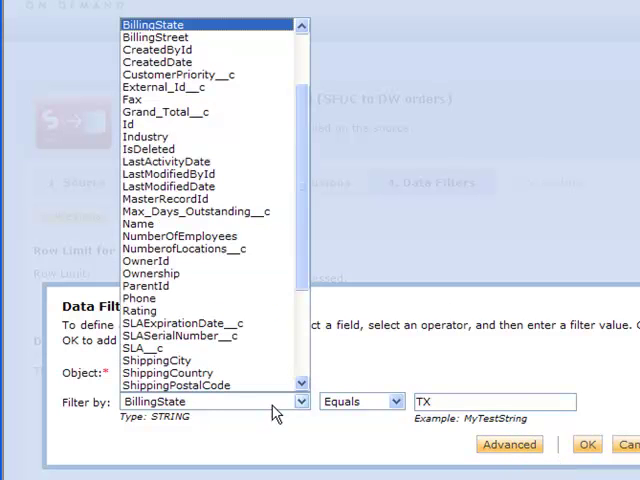
pyautogui.scroll(-3)
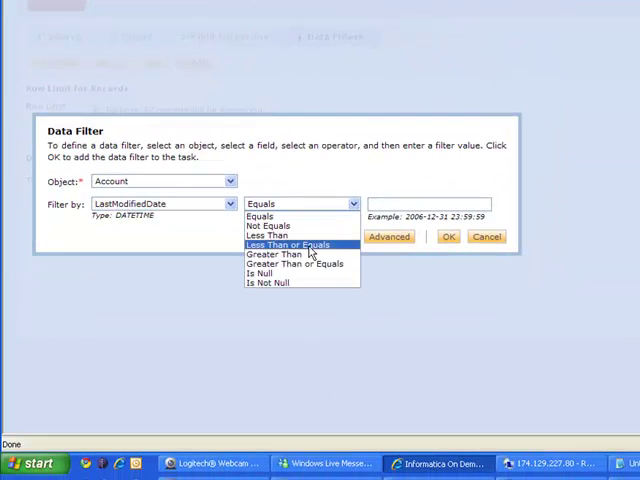
pyautogui.click(287, 263)
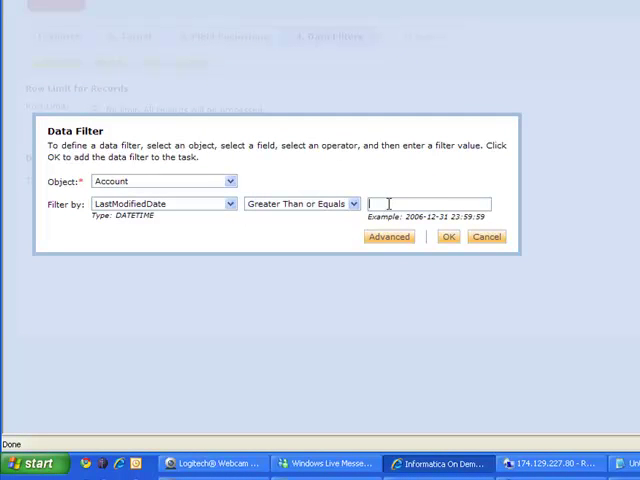
pyautogui.write('$LastRunTime')
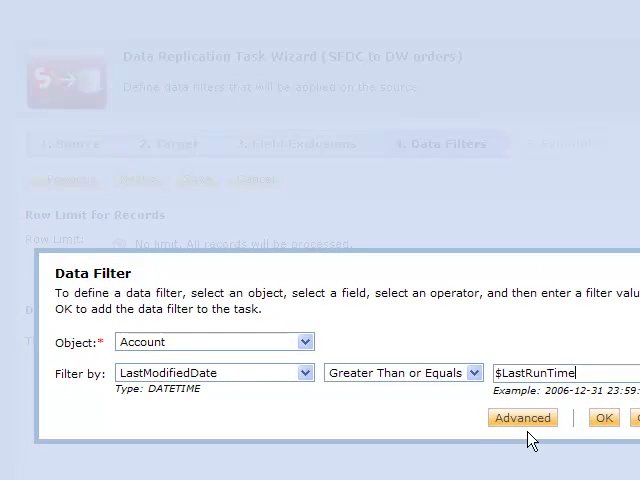
pyautogui.click(524, 418)
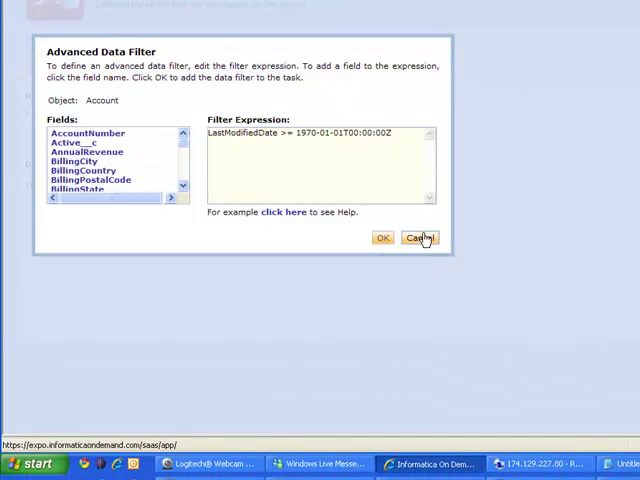
pyautogui.click(419, 238)
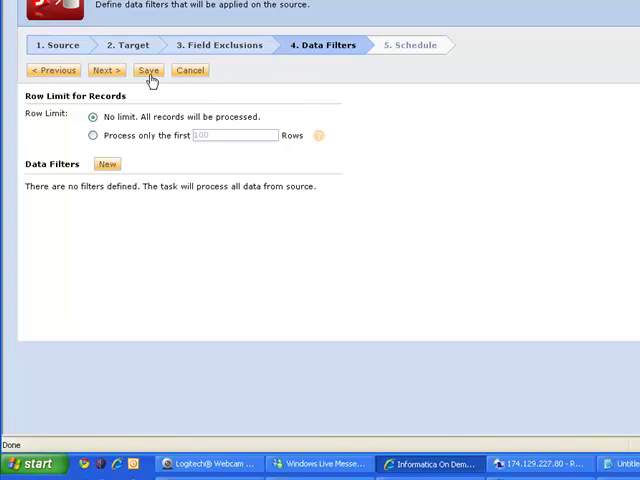
# Step: At the Schedule step, draft a weekly schedule, then cancel it and exit the wizard
pyautogui.click(417, 41)
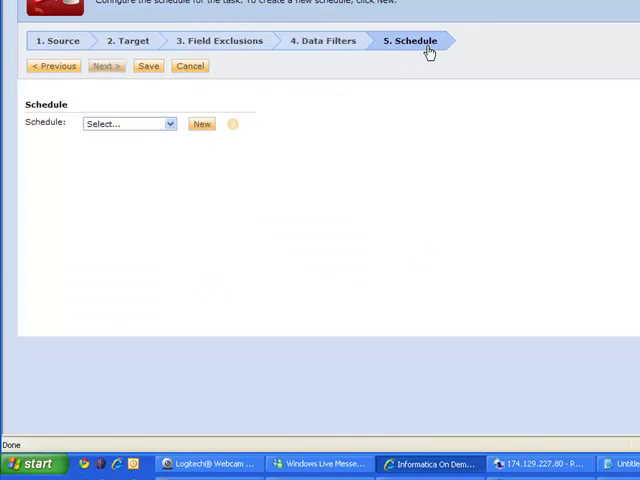
pyautogui.moveTo(340, 56)
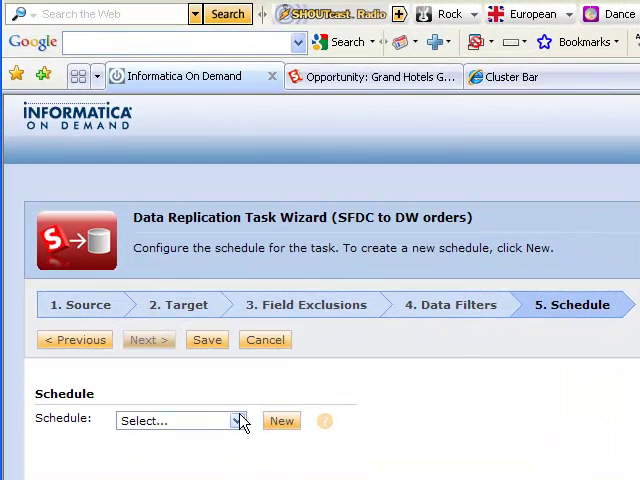
pyautogui.click(235, 420)
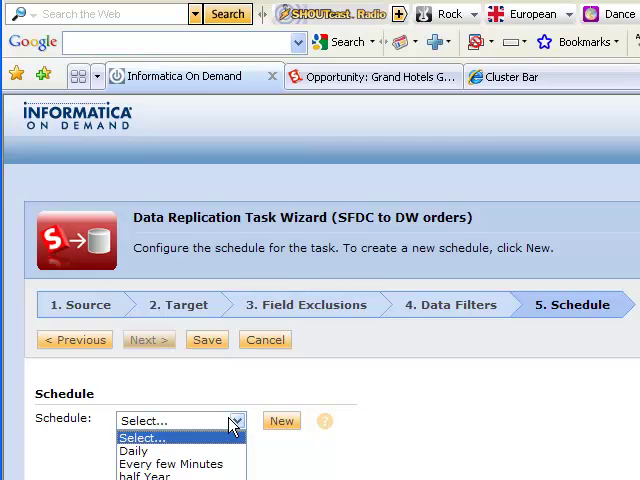
pyautogui.click(281, 420)
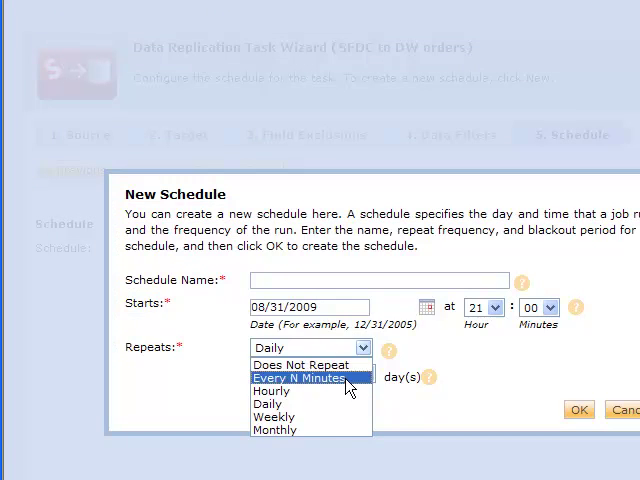
pyautogui.click(267, 416)
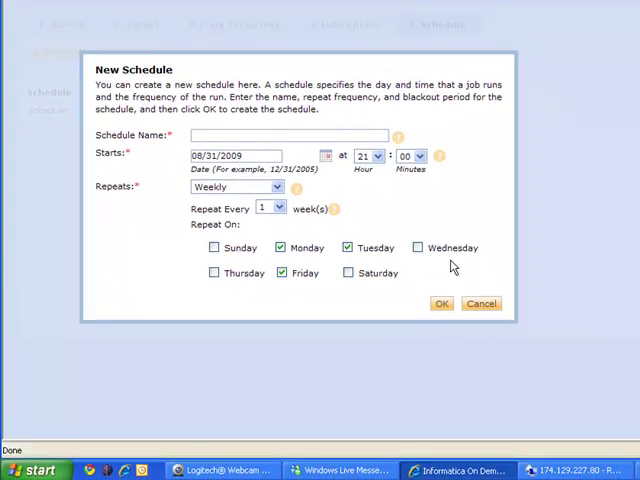
pyautogui.click(480, 303)
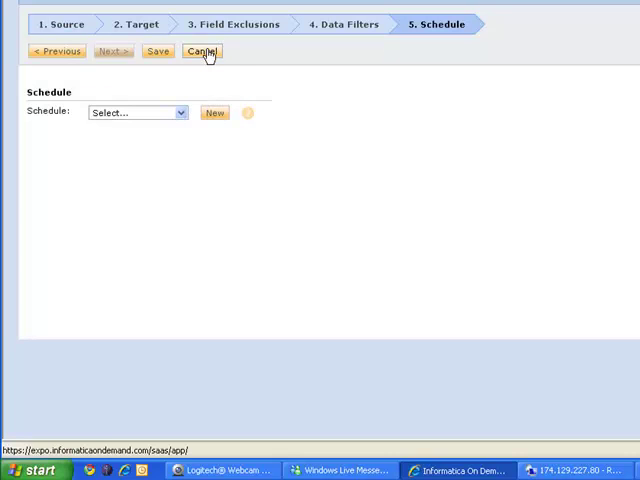
pyautogui.click(204, 53)
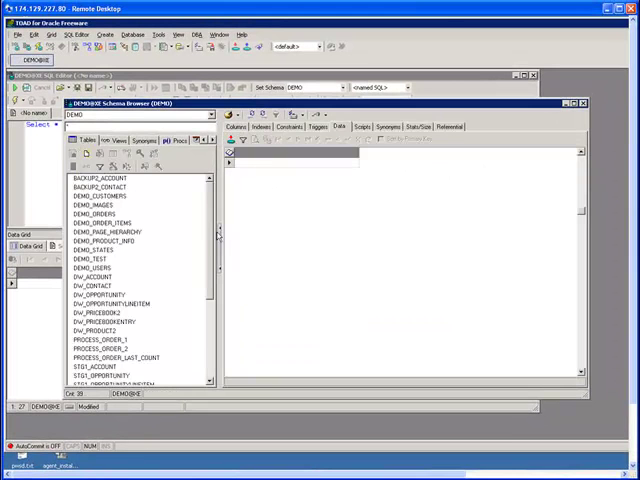
# Step: Browse the Schema Browser to the replicated DW_ACCOUNT table
pyautogui.scroll(-3)
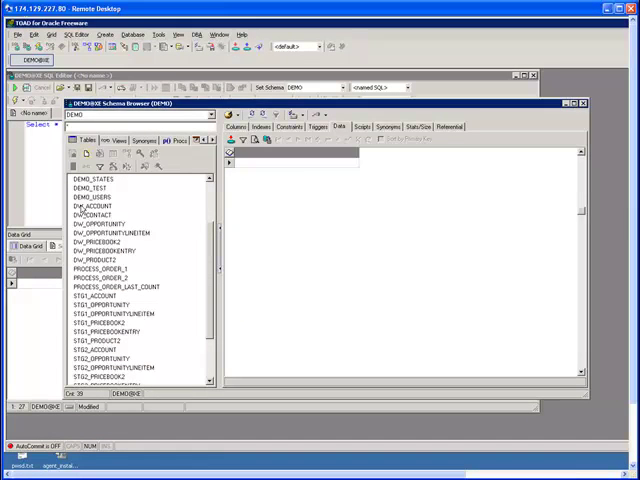
pyautogui.click(88, 205)
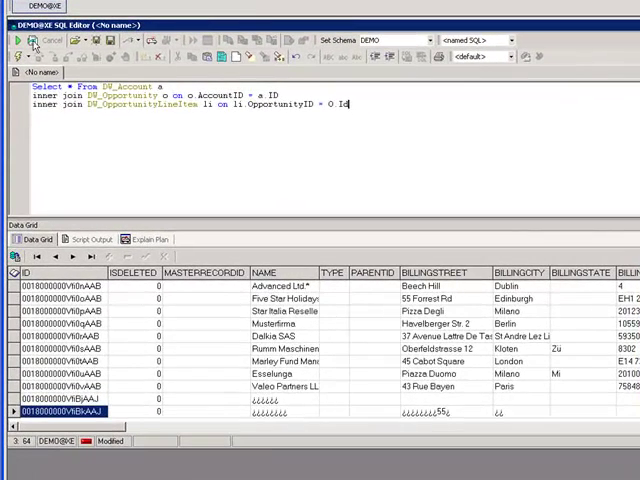
# Step: Execute the account-opportunity join and scroll through the Data Grid results
pyautogui.click(16, 40)
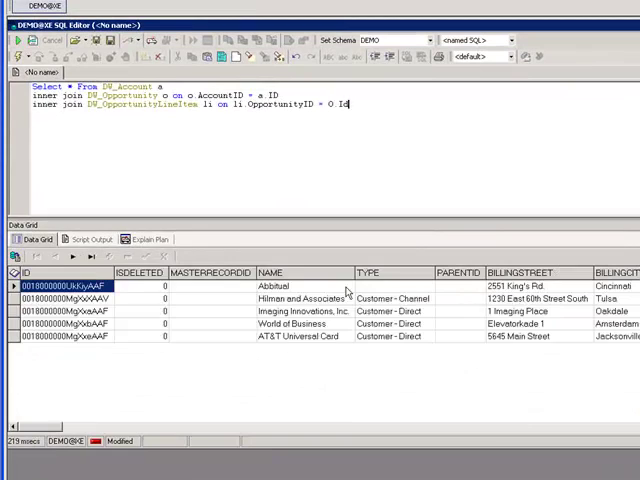
pyautogui.hscroll(3)
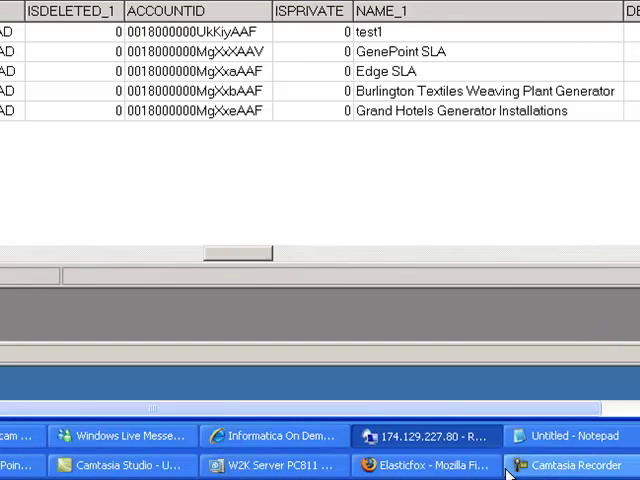
pyautogui.moveTo(290, 465)
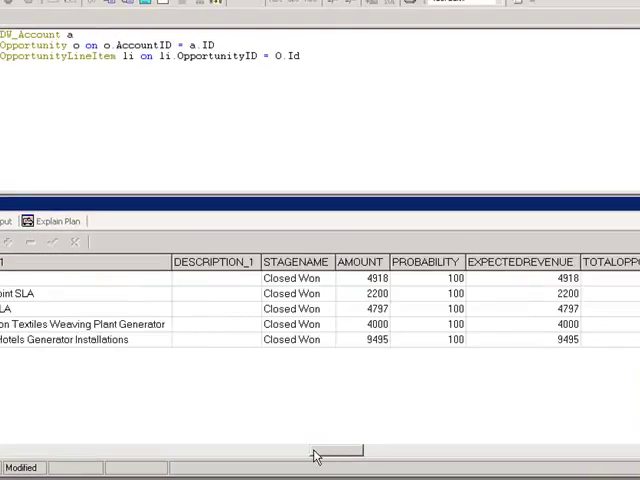
pyautogui.moveTo(315, 452); pyautogui.dragTo(240, 452)
pyautogui.write('inner join DW_Product2 pd on pd.id = pbe.product2id')
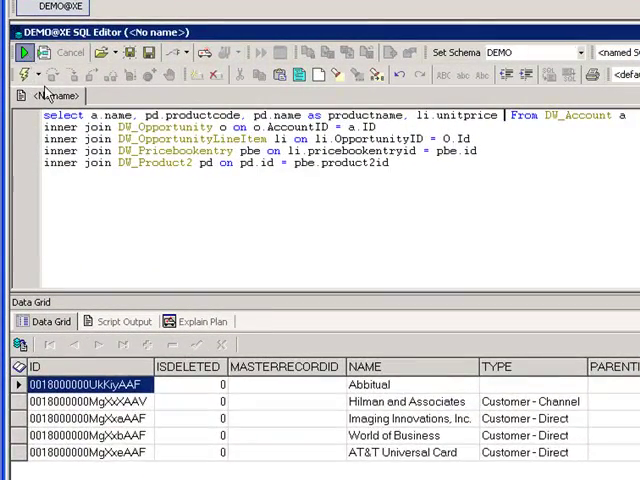
# Step: Execute the extended join listing account names, product codes, product names and unit prices
pyautogui.click(16, 52)
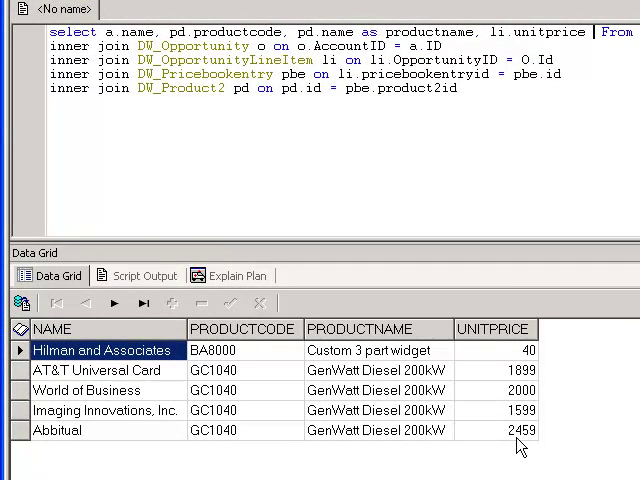
pyautogui.moveTo(527, 395)
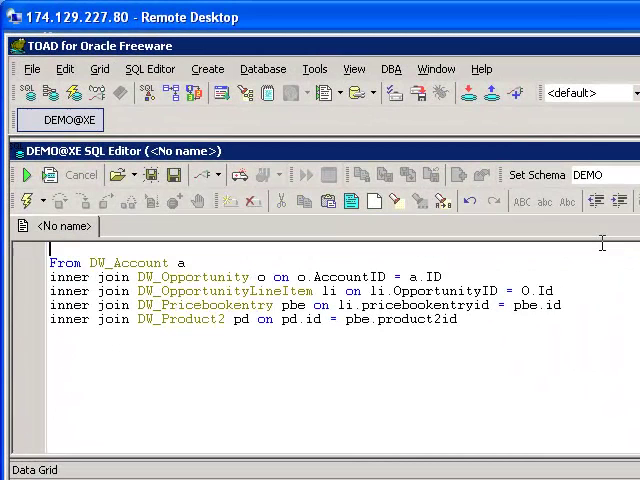
# Step: Write and run avg(li.unitprice) grouped by product code and product name
pyautogui.write('select pd.productcode,  pd.name as productname, avg(li.unitprice)')
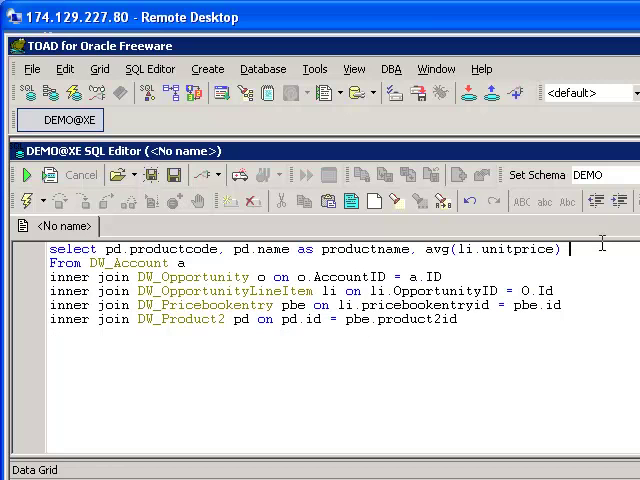
pyautogui.moveTo(430, 350)
pyautogui.write('group by pd.productcode, pd.name')
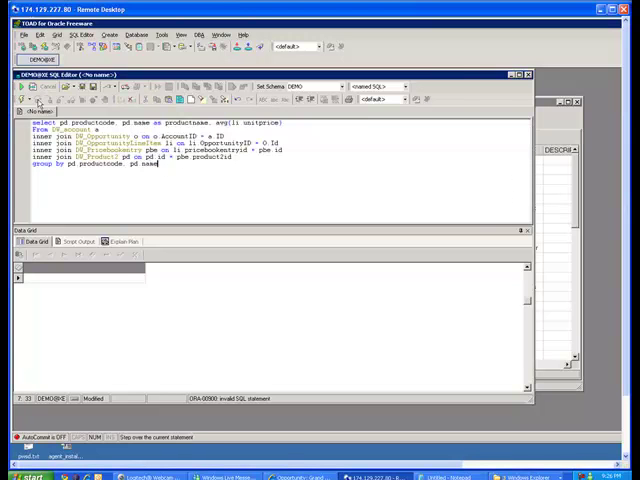
pyautogui.click(16, 100)
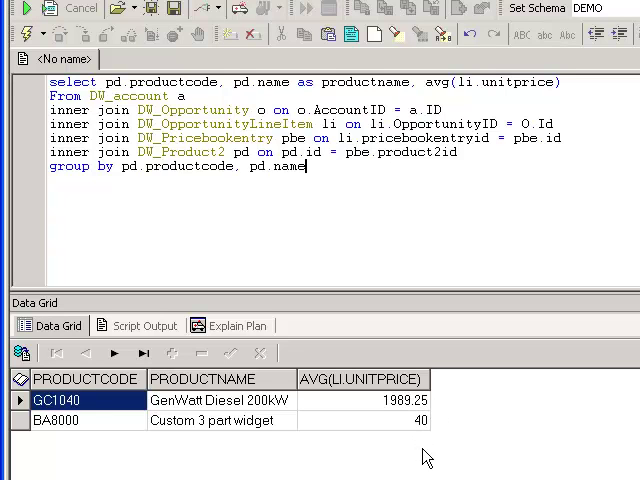
pyautogui.moveTo(493, 360)
pyautogui.write(', pi.category,pi.product_avail')
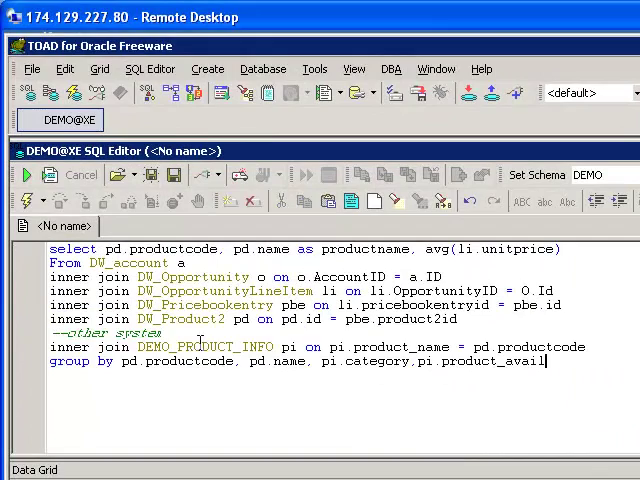
# Step: Run the combined product query in TOAD and show the VW_PR_AVG_PRICE view's rows
pyautogui.click(20, 175)
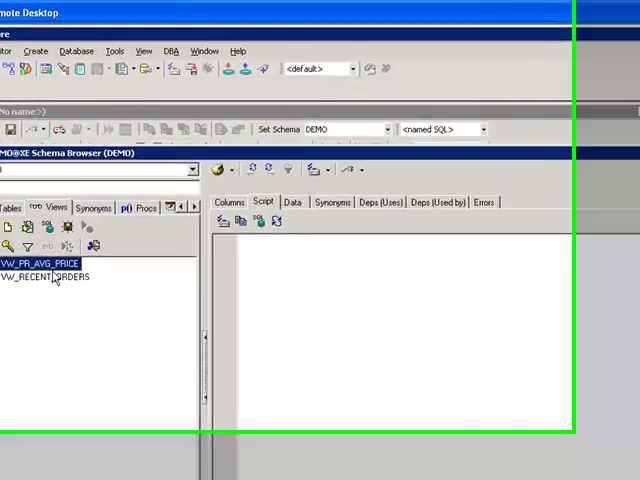
pyautogui.click(40, 263)
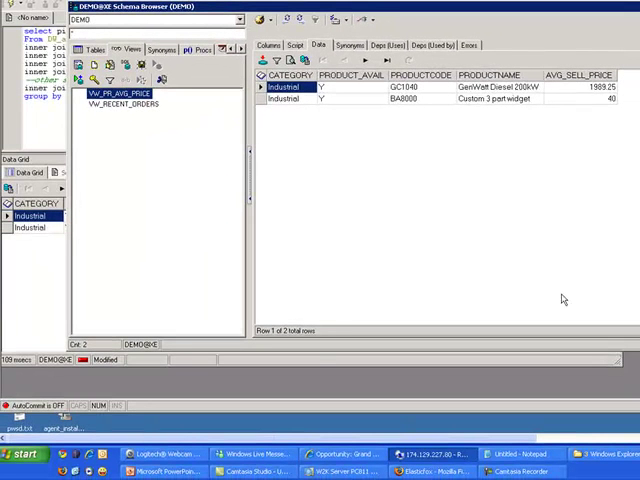
pyautogui.moveTo(78, 295)
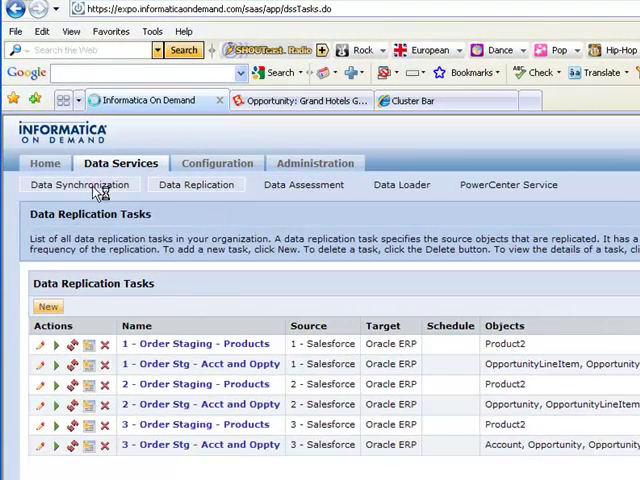
# Step: Open the Data Synchronization tasks page in Informatica On Demand
pyautogui.click(47, 306)
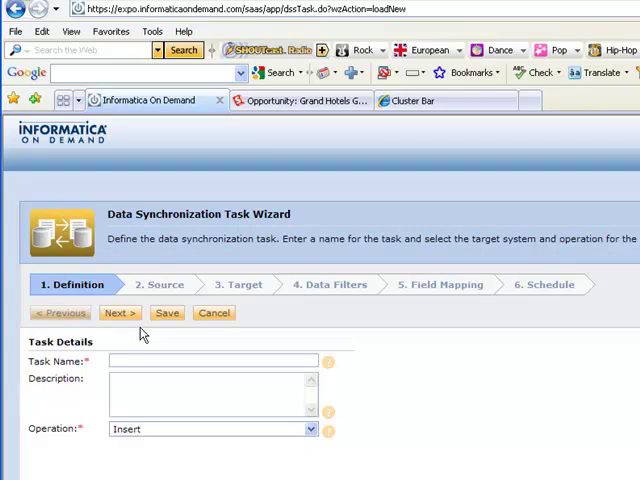
# Step: Name the task 'bring BI data back into SFDC' and source VW_PR_AVG_PRICE from Oracle ERP
pyautogui.write('bring')
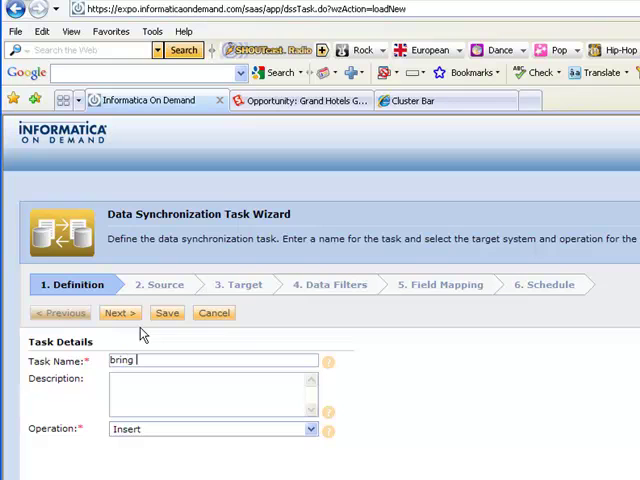
pyautogui.write('BI')
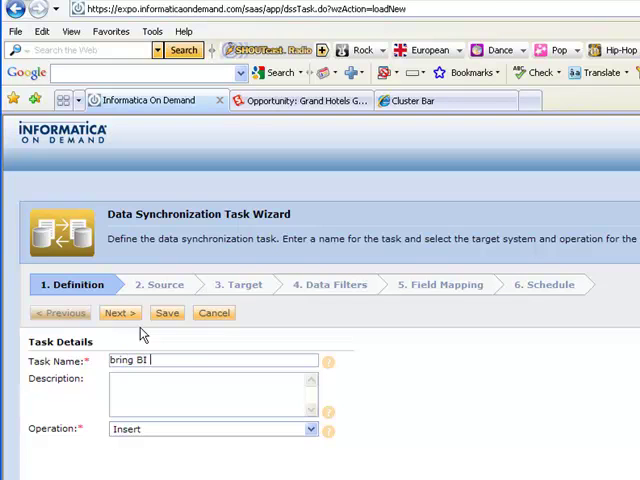
pyautogui.write('data back into SFDC')
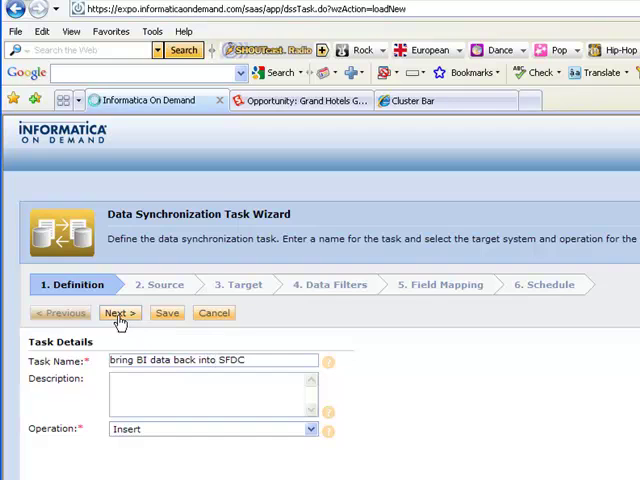
pyautogui.click(119, 313)
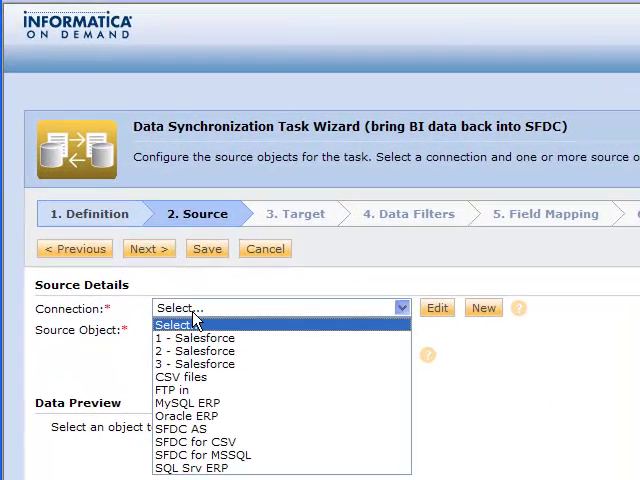
pyautogui.moveTo(190, 419)
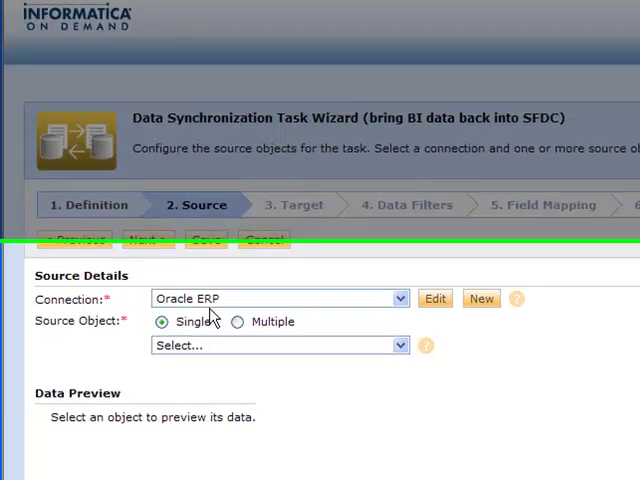
pyautogui.click(278, 345)
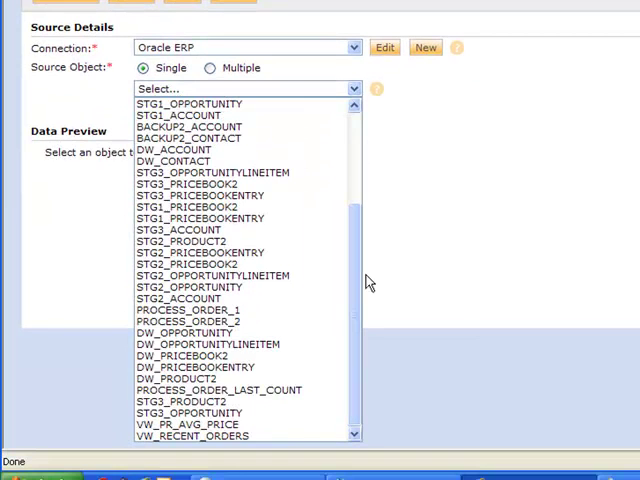
pyautogui.click(182, 424)
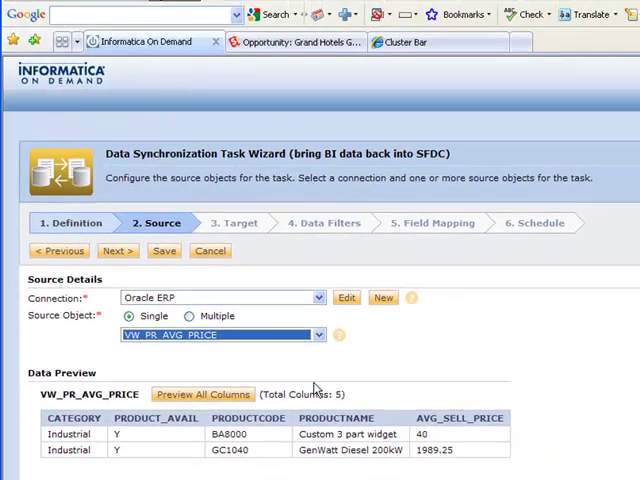
pyautogui.moveTo(116, 254)
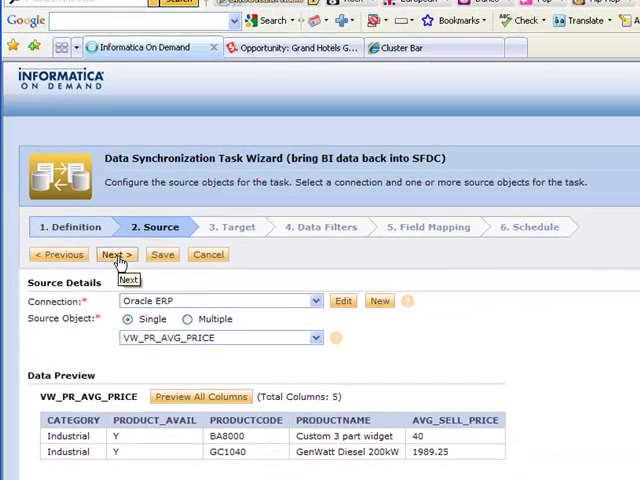
# Step: Set the task's target object to Salesforce's Aircraft_Info__c
pyautogui.click(114, 254)
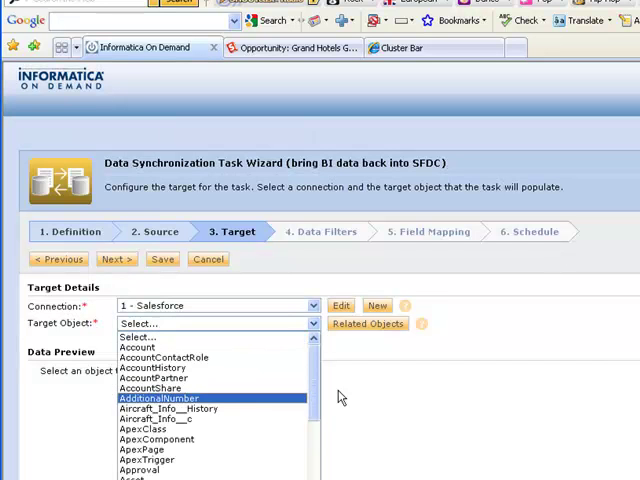
pyautogui.scroll(-3)
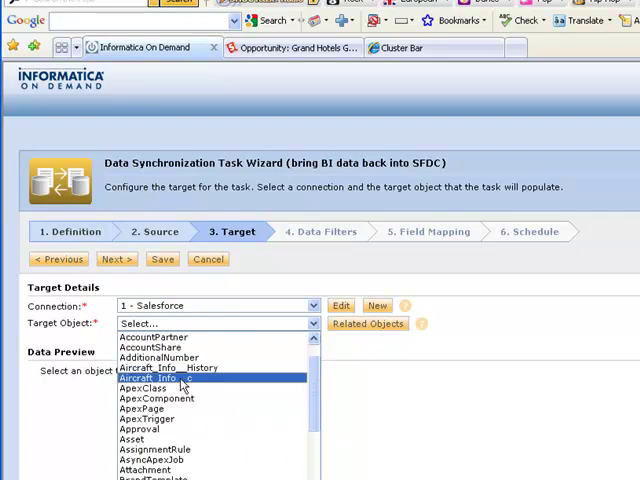
pyautogui.click(147, 378)
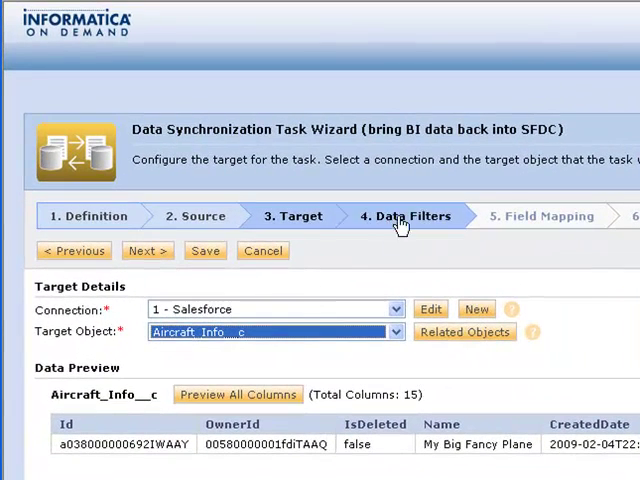
# Step: Map PRODUCTCODE to SerialNumber__c and other source fields to Name and Right_Wing_Info__c
pyautogui.click(406, 215)
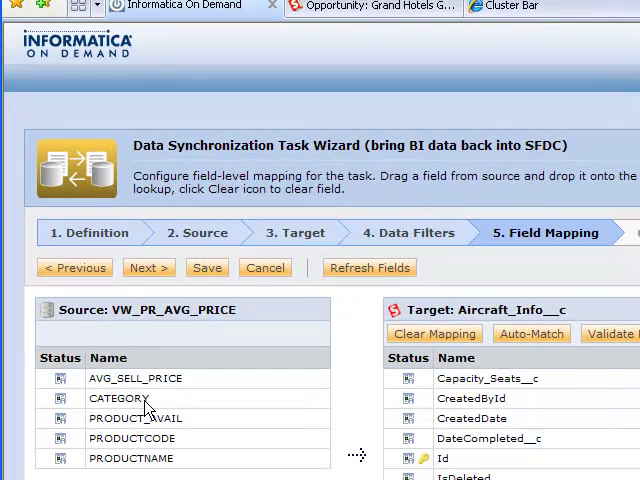
pyautogui.scroll(-3)
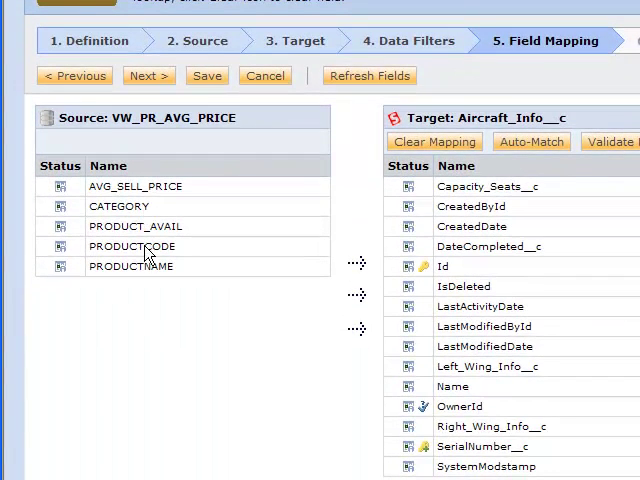
pyautogui.click(131, 246)
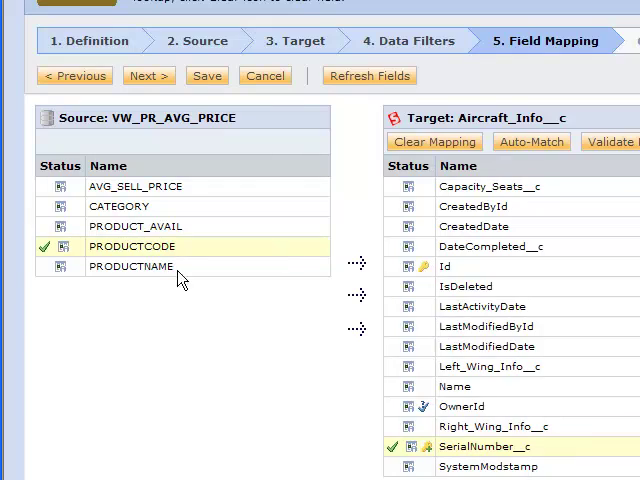
pyautogui.moveTo(130, 266); pyautogui.dragTo(415, 395)
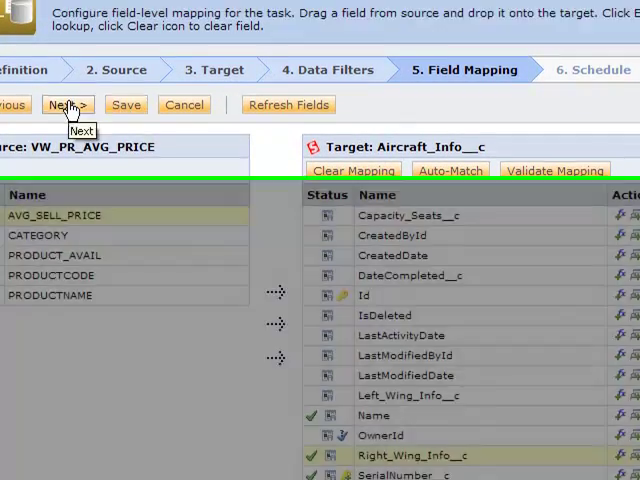
# Step: Save the 'bring BI data back into SFDC' task, then view Configuration > Task Flows
pyautogui.click(66, 104)
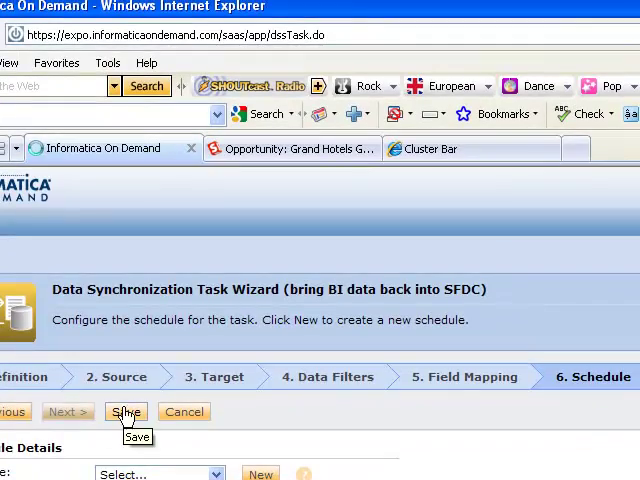
pyautogui.click(131, 411)
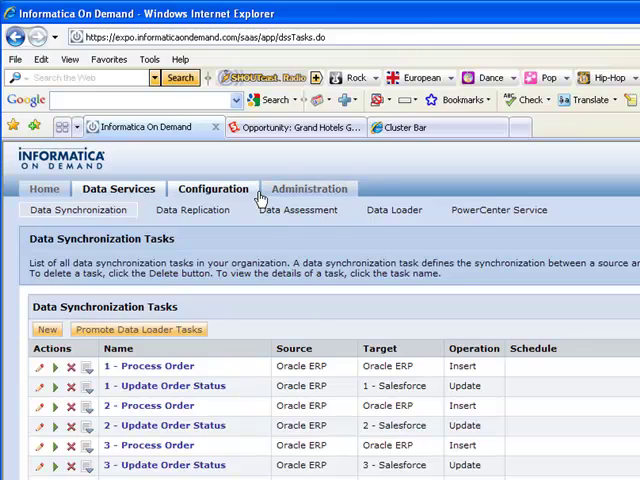
pyautogui.click(310, 189)
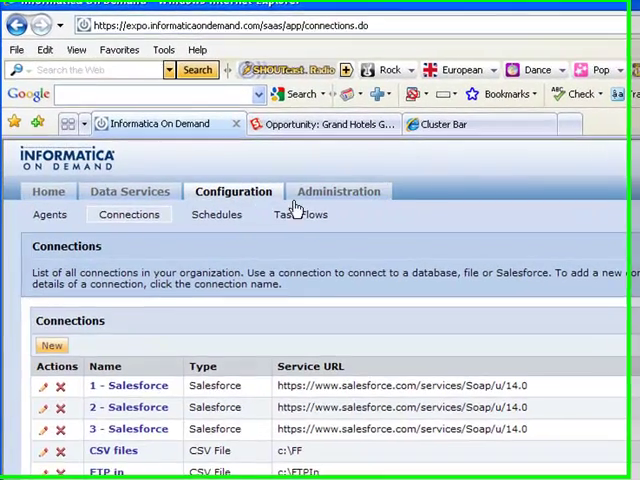
pyautogui.click(301, 214)
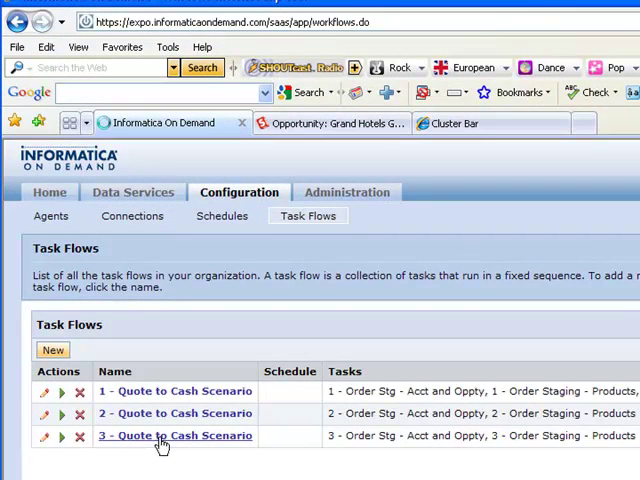
# Step: Create task flow 'my reporting solution' with Order Staging - Products, then bring BI data back into SFDC
pyautogui.click(53, 350)
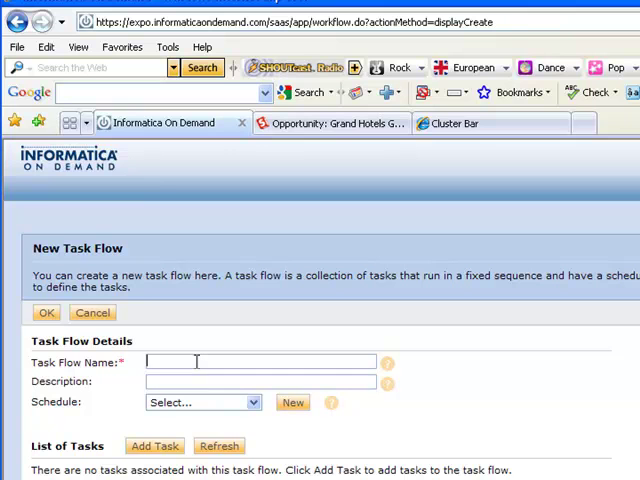
pyautogui.write('my reporting solution')
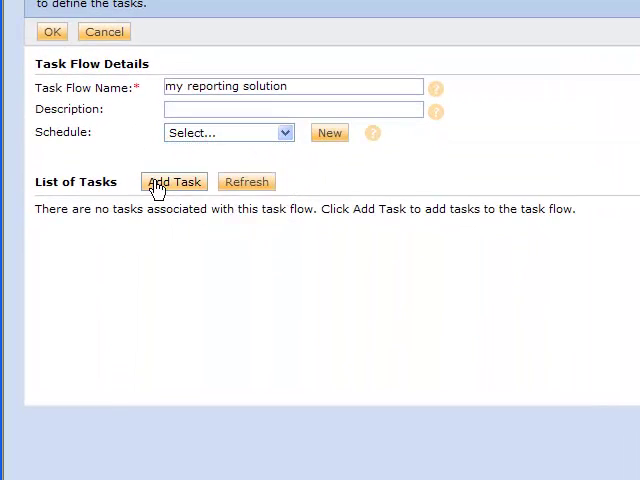
pyautogui.click(174, 181)
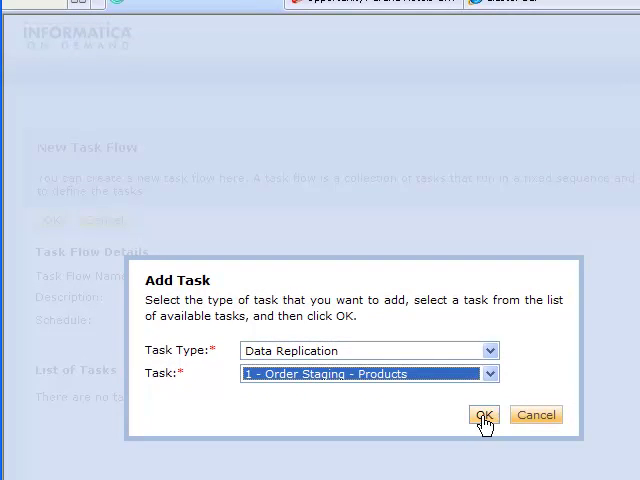
pyautogui.click(484, 415)
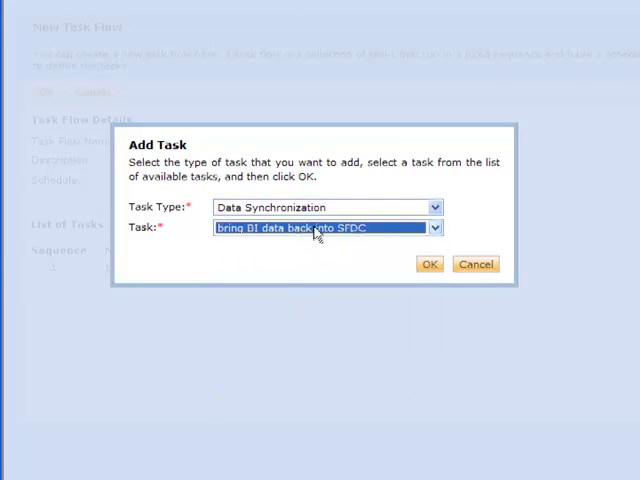
pyautogui.click(429, 264)
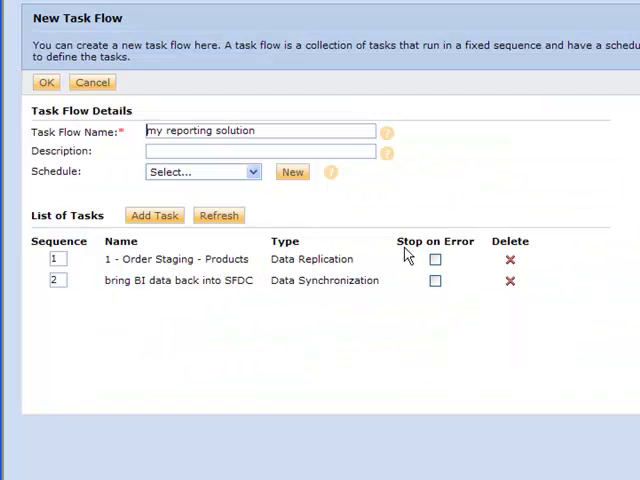
pyautogui.moveTo(175, 188)
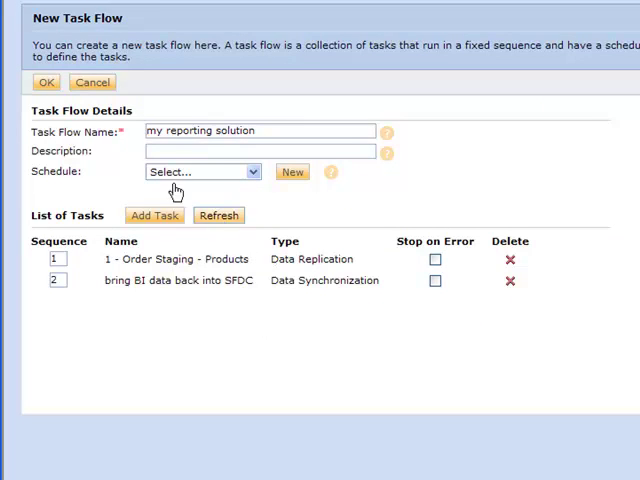
pyautogui.click(46, 82)
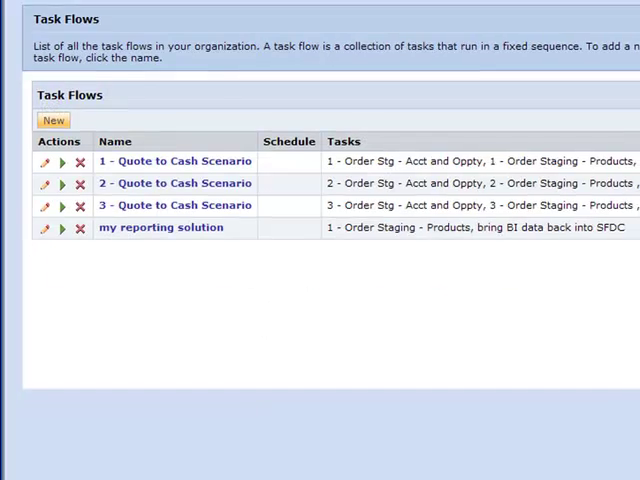